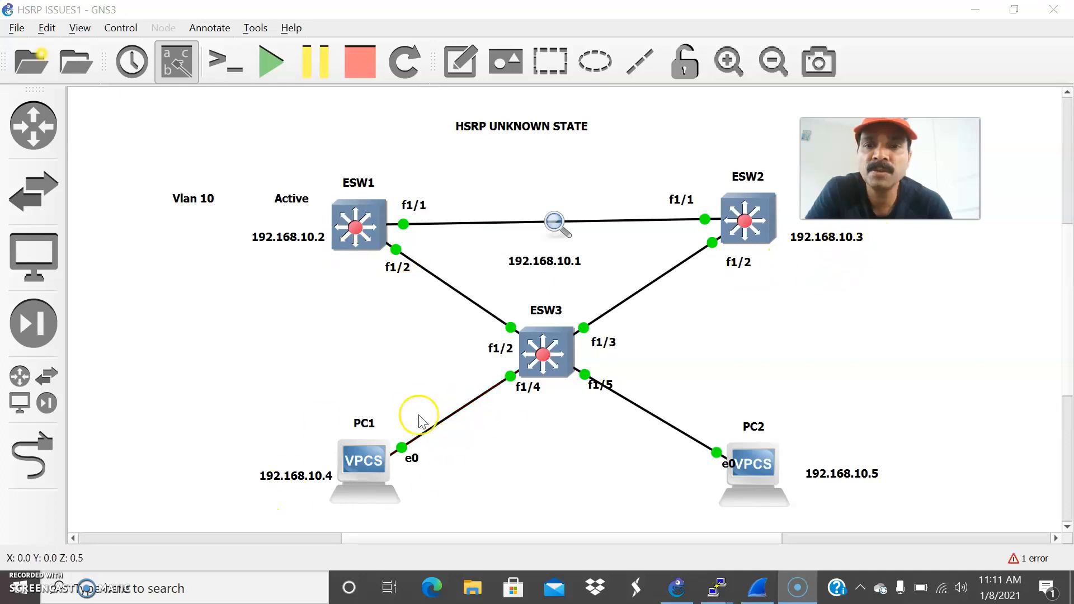
mouse_move(770, 450)
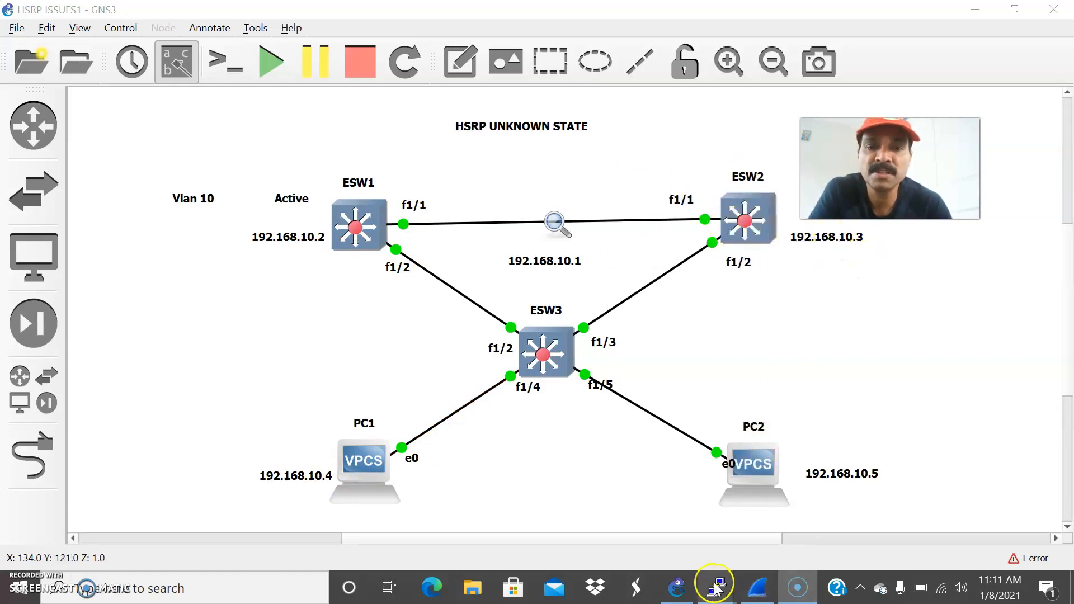
Read ESW1's HSRP debug, then mark ESW2's 'Dormant, active 0' redirect message.
click(714, 587)
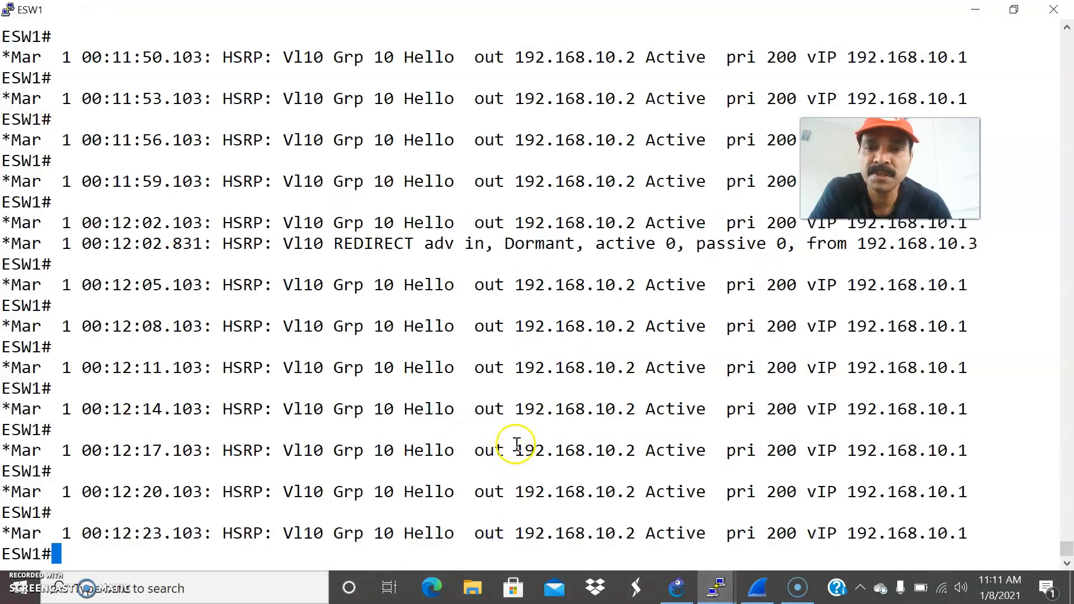
mouse_move(494, 551)
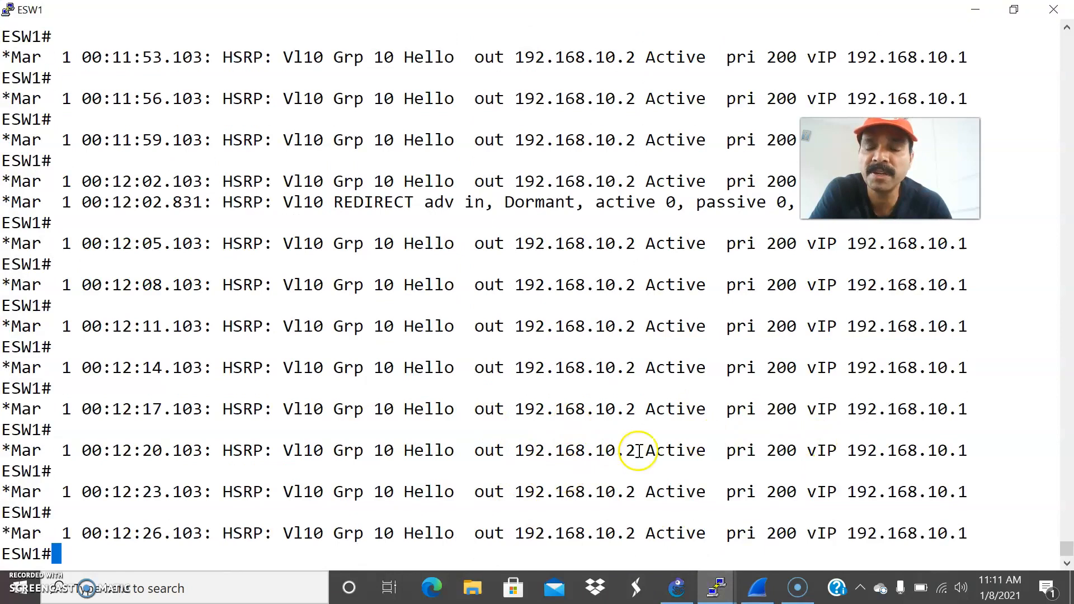
mouse_move(452, 449)
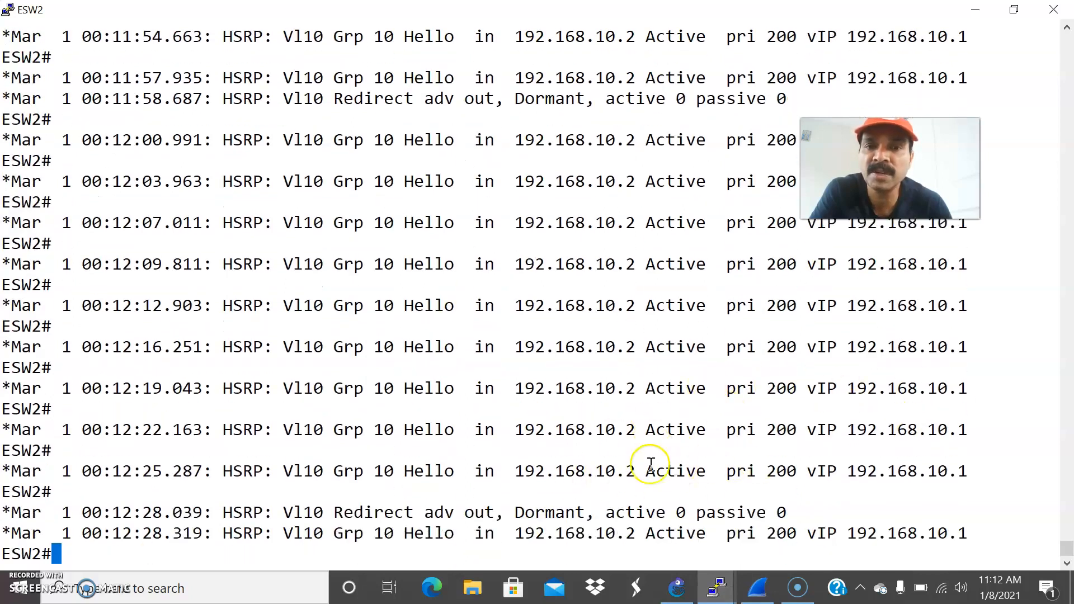
double_click(530, 511)
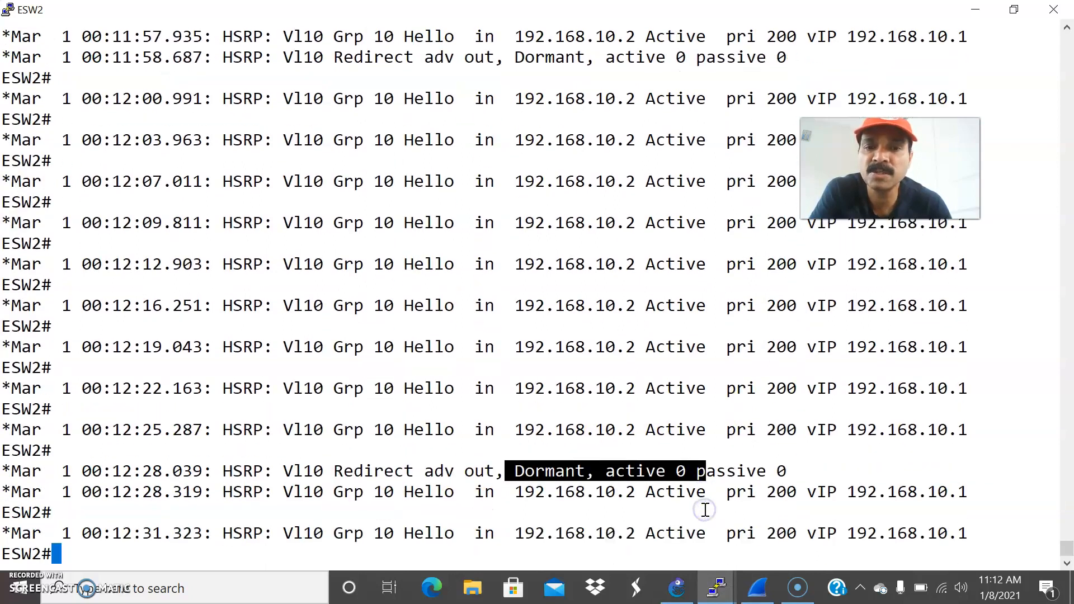
mouse_move(697, 502)
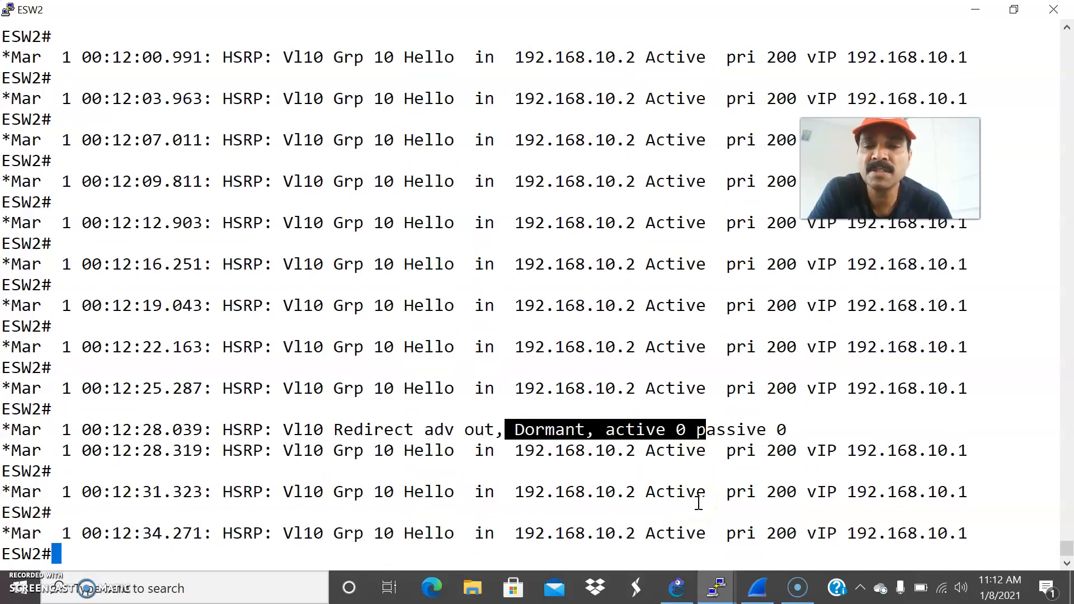
mouse_move(765, 587)
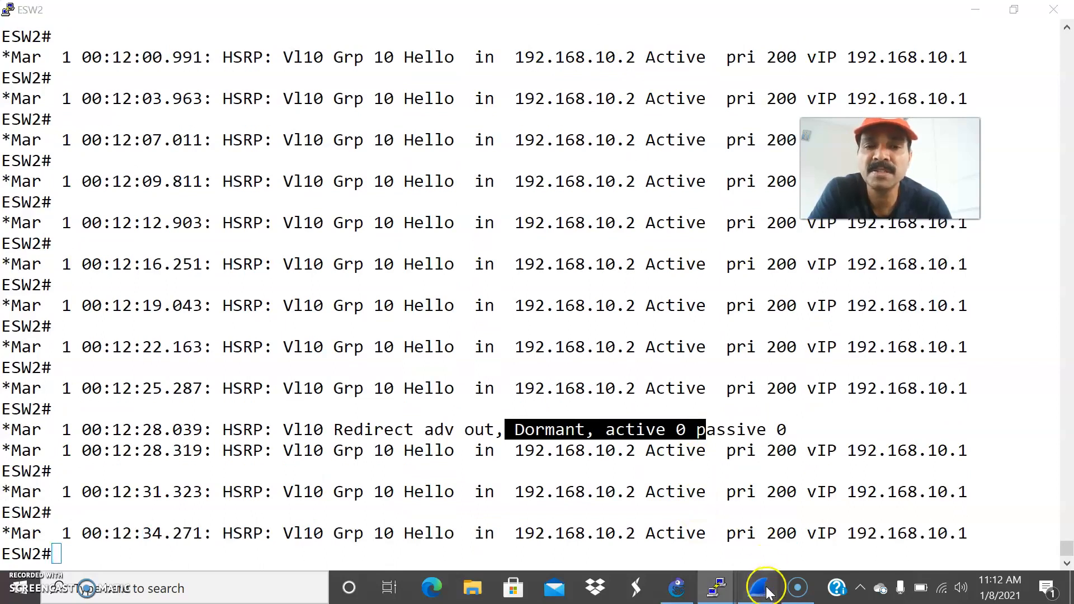
Examine packet 181, the HSRP Advertise from 192.168.10.3, then return to the switch console.
click(758, 587)
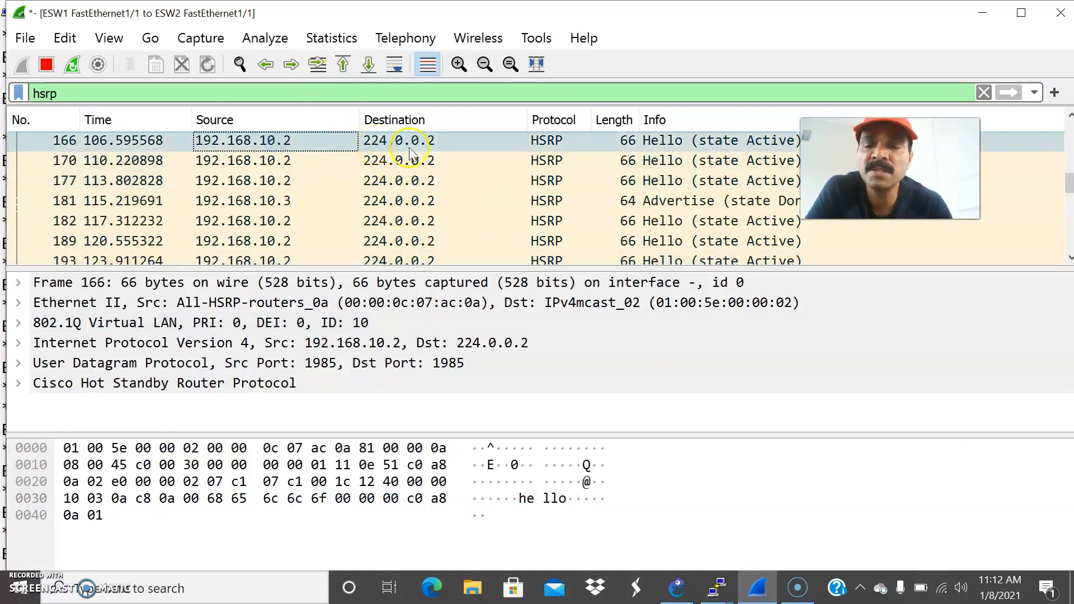
mouse_move(570, 163)
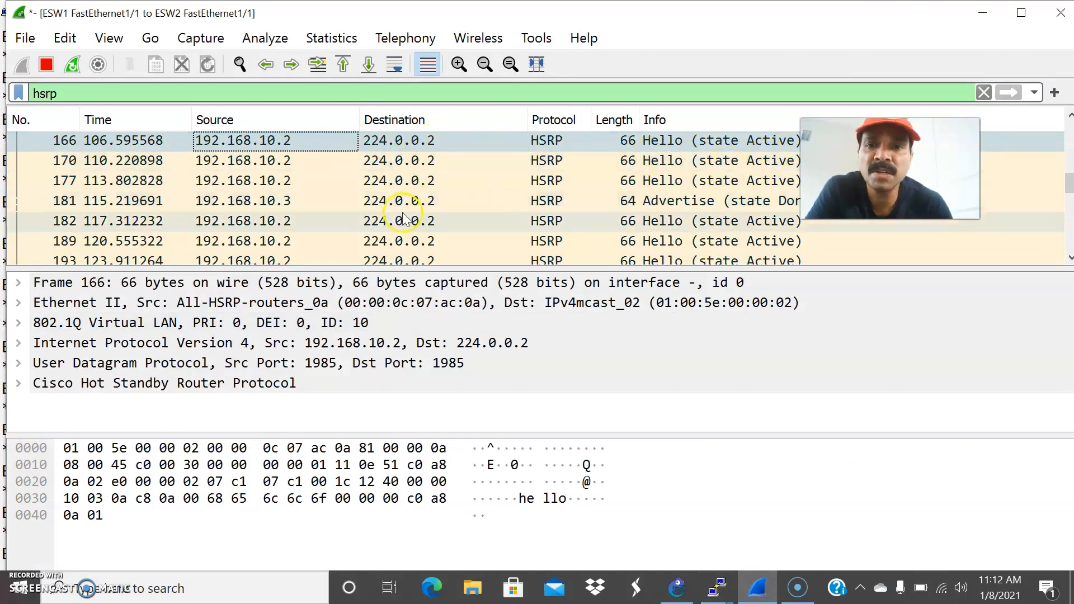
click(675, 587)
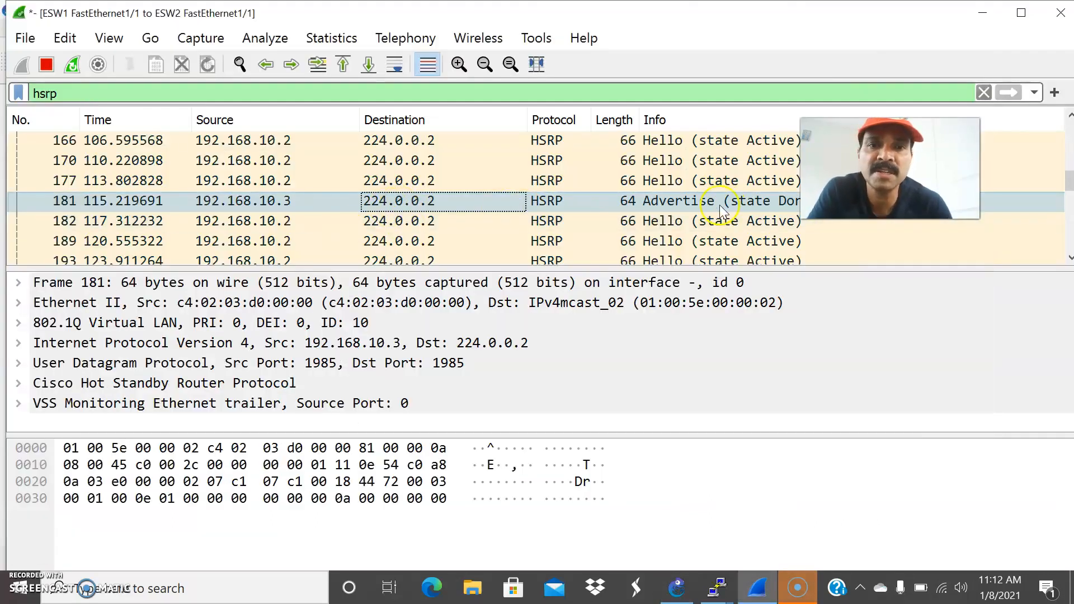
mouse_move(694, 208)
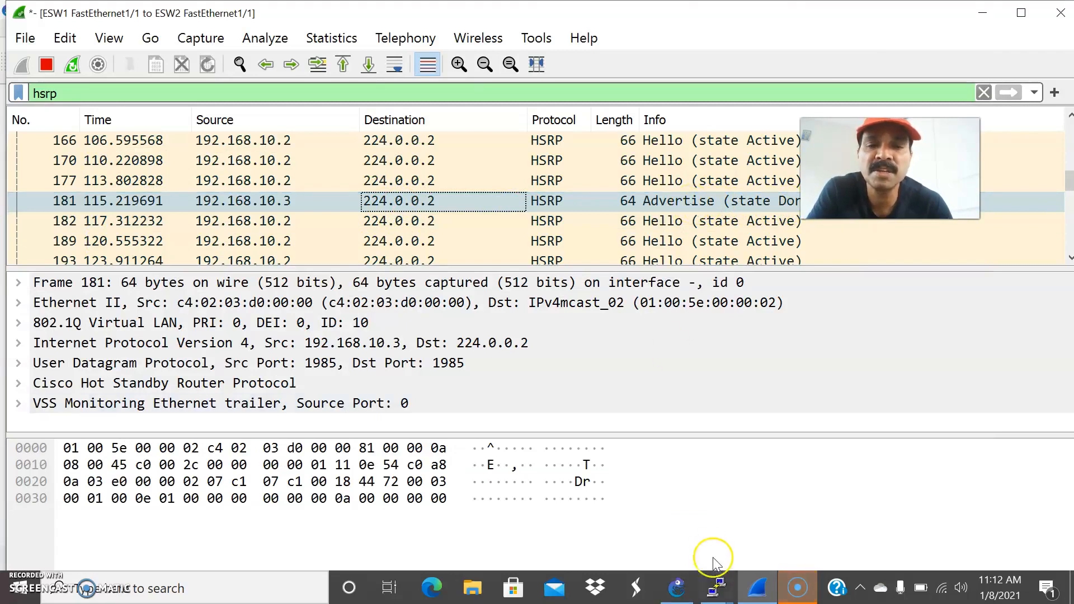
click(717, 587)
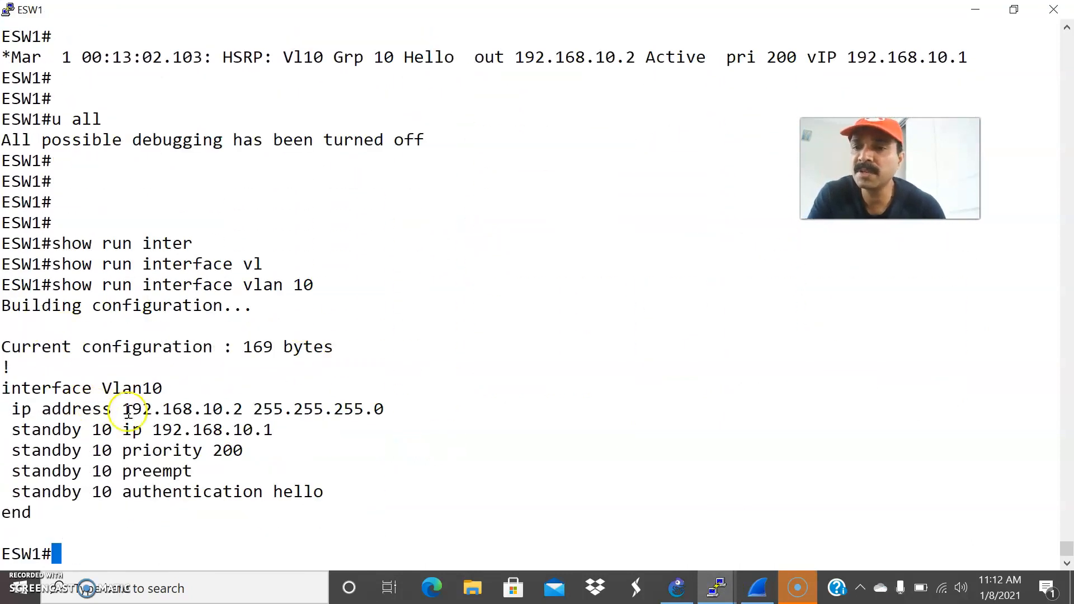
mouse_move(200, 450)
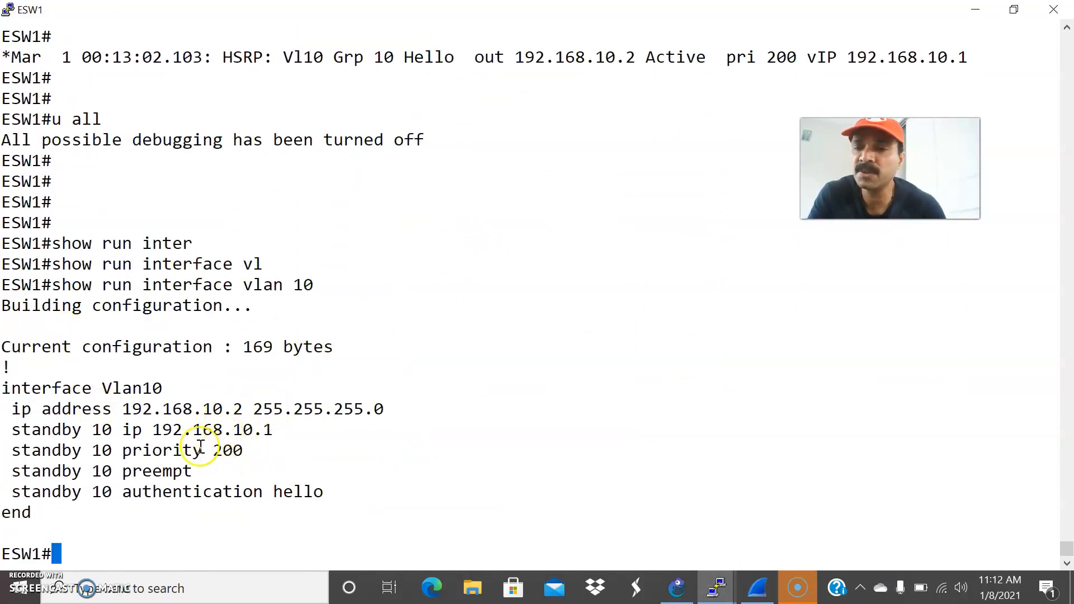
mouse_move(434, 512)
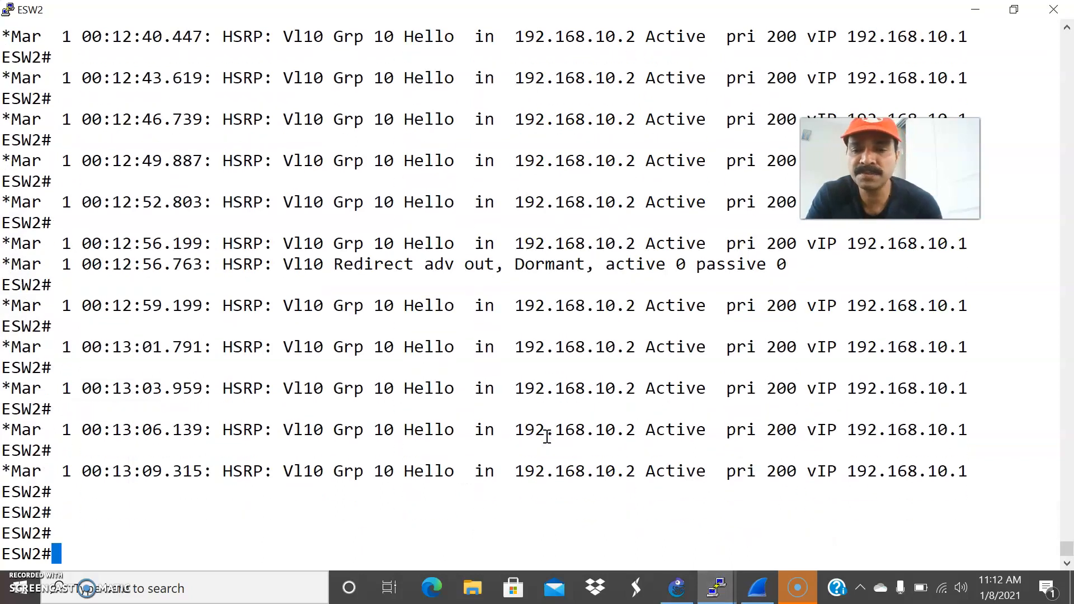
Begin 'show run inte' on ESW2 to view its VLAN 10 configuration.
text(show run inte)
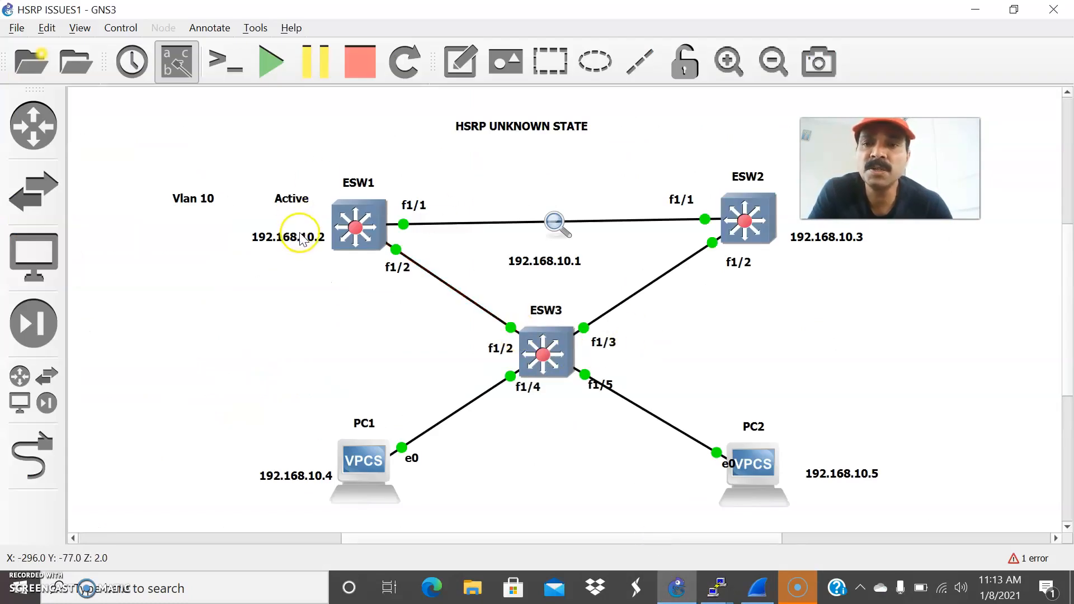
mouse_move(557, 264)
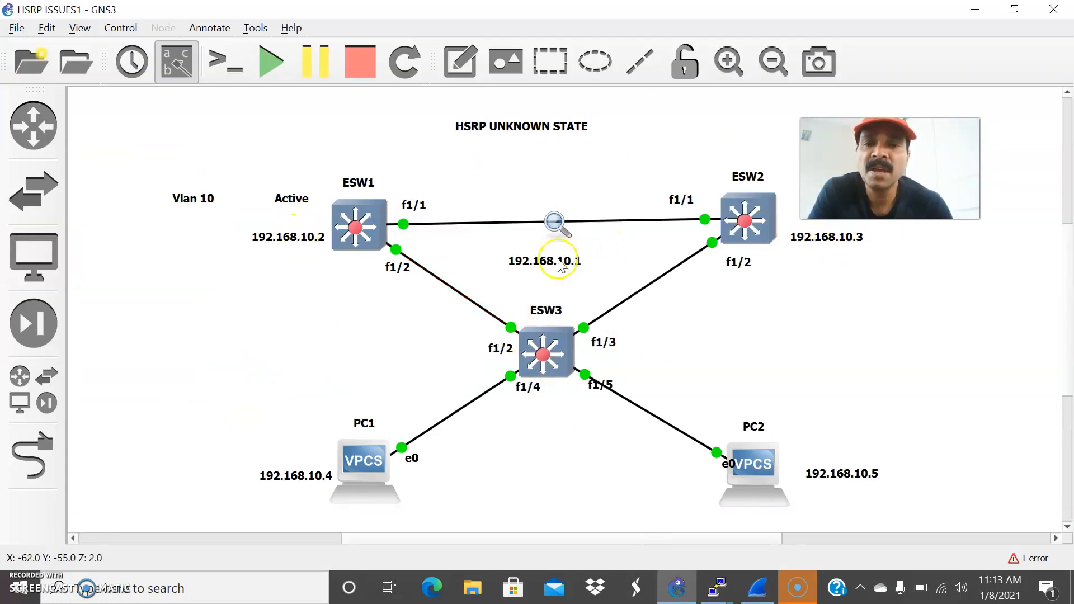
mouse_move(562, 280)
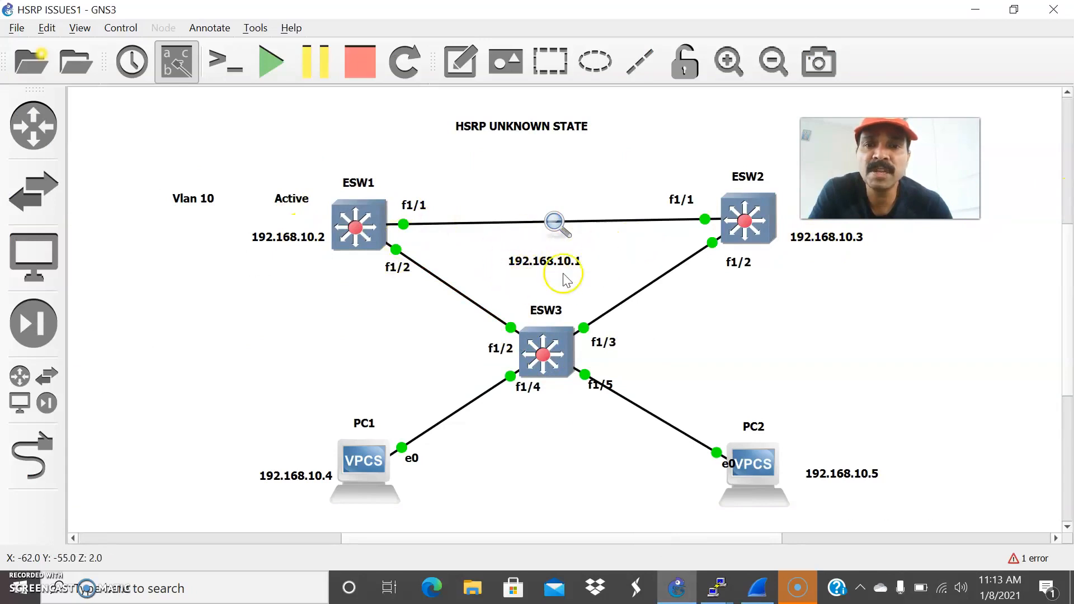
mouse_move(551, 234)
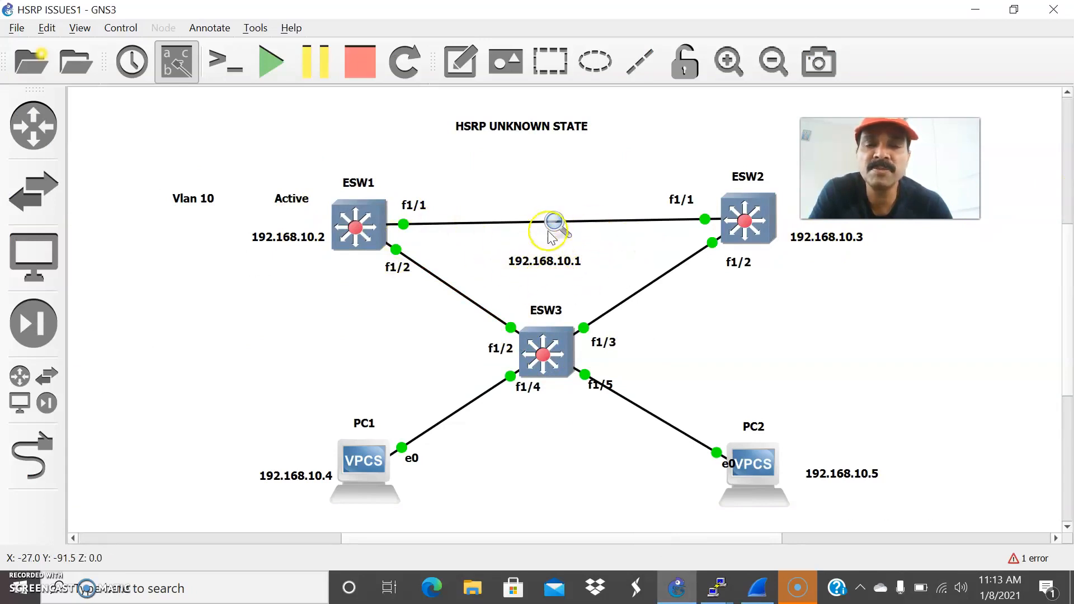
mouse_move(802, 507)
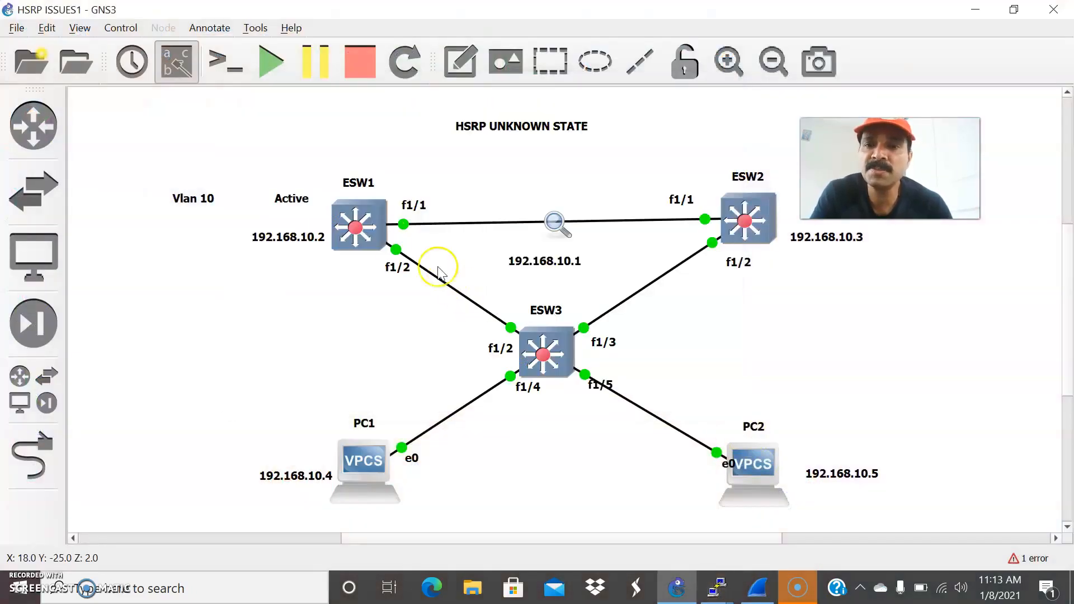
mouse_move(316, 245)
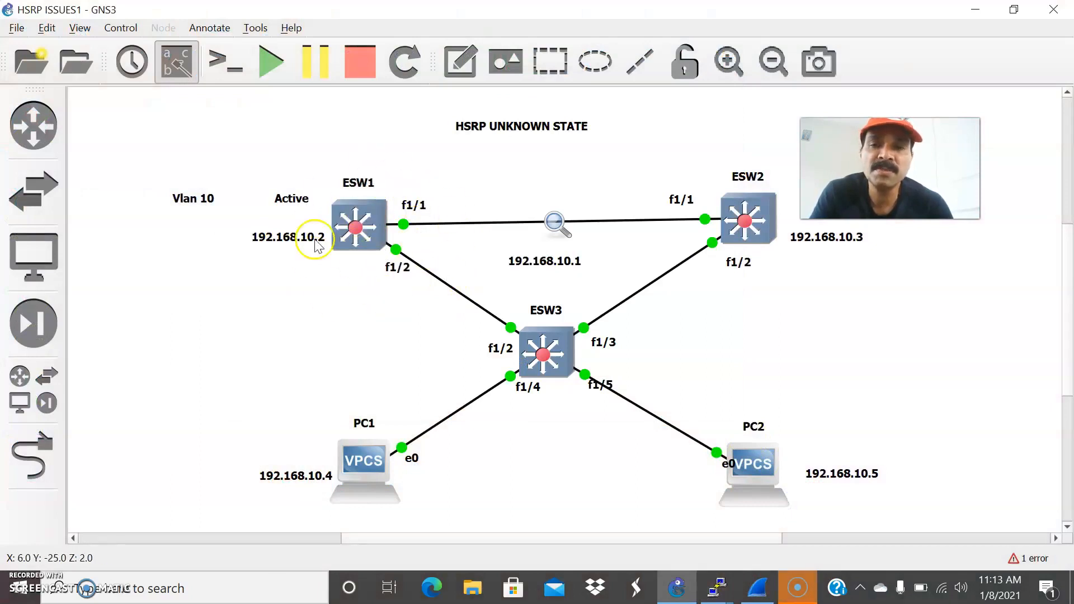
mouse_move(783, 451)
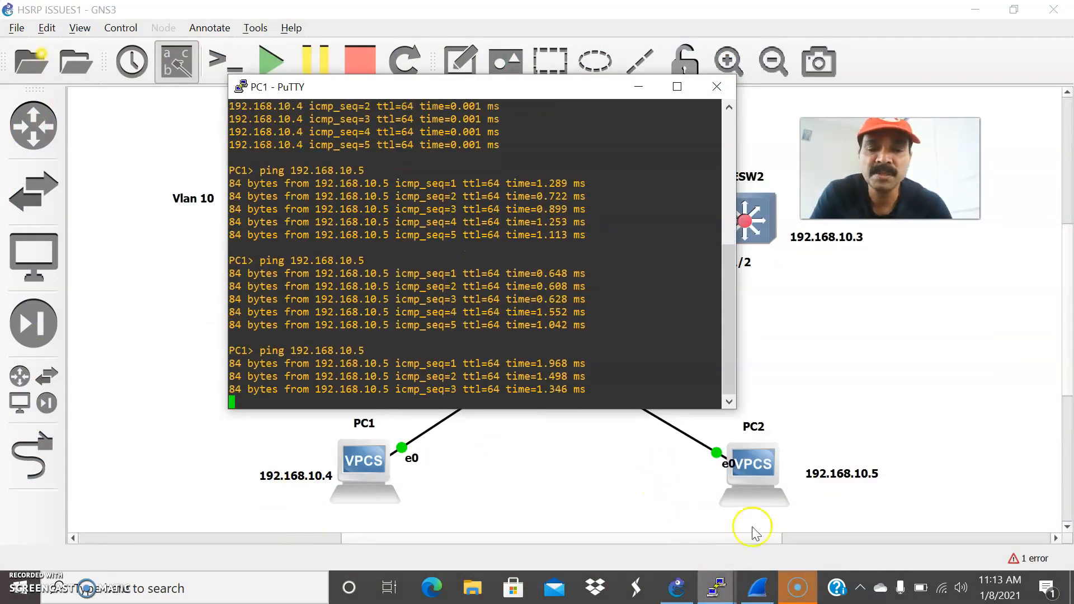
Bring ESW2's console forward showing hellos from 192.168.10.2 as Active.
click(716, 86)
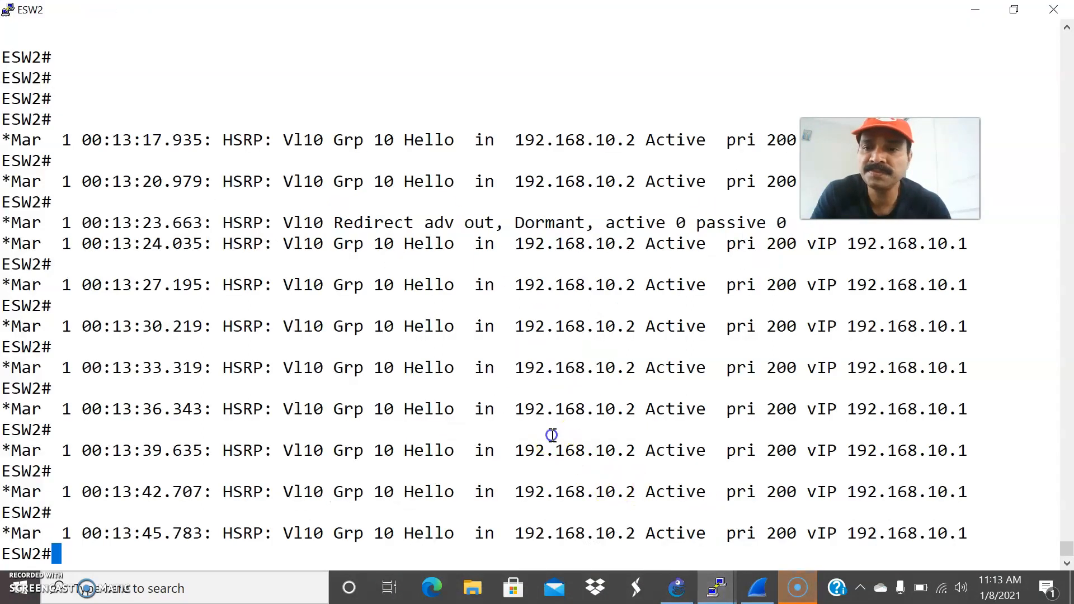
On ESW2's VLAN 10 interface set standby 10 ip 192.168.10.1.
text(conf t)
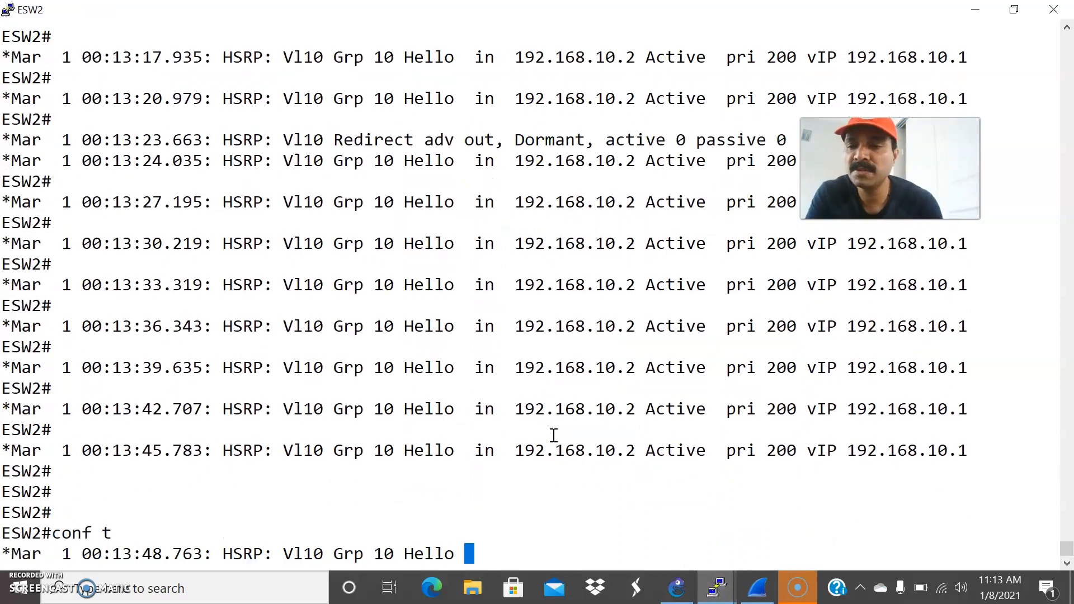
text(interface vlan 10)
text(standby 10 ip)
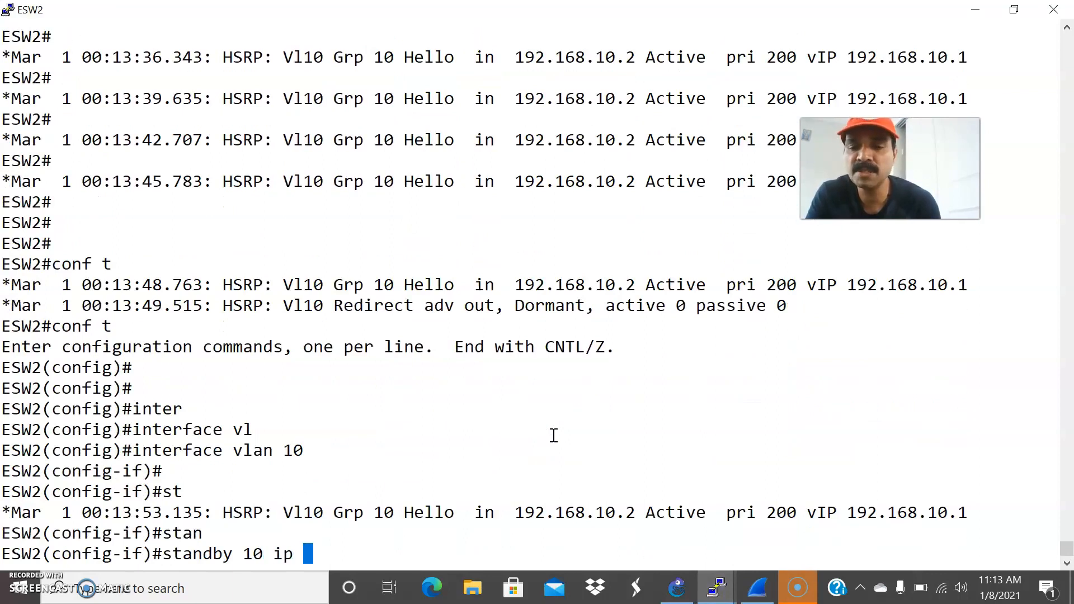
text(192.168.)
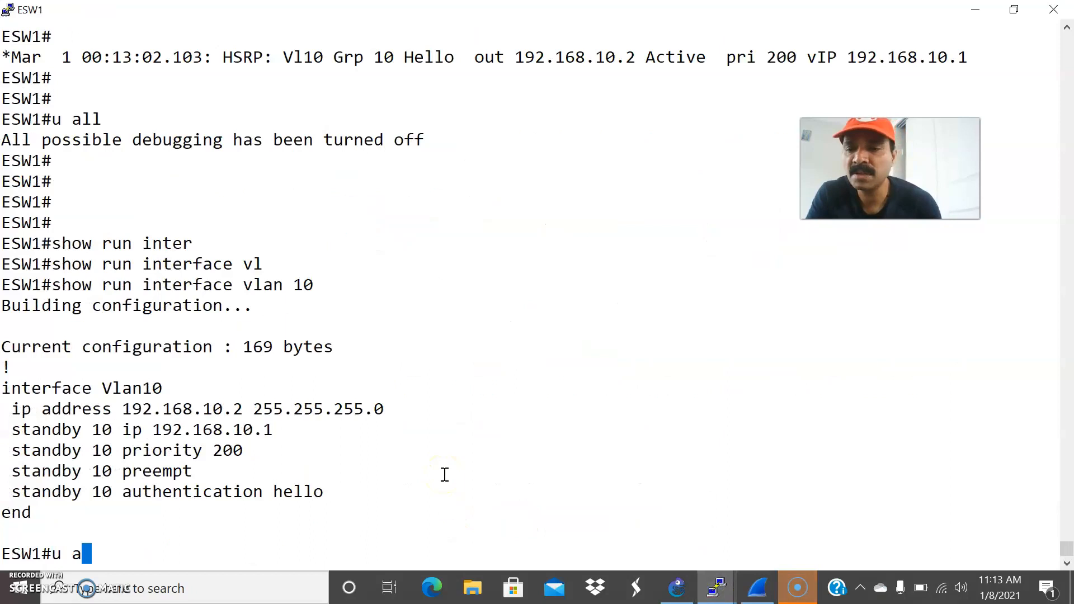
Run show standby on ESW1 to check its VLAN 10 HSRP state.
text(show stan)
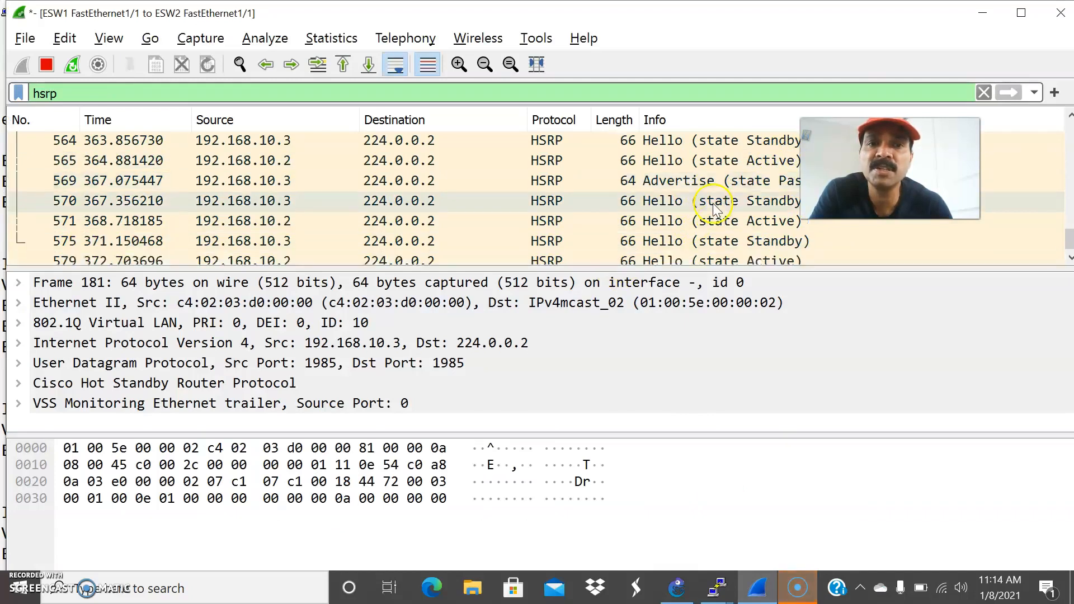
Scroll the hsrp-filtered list to the Standby hellos from 192.168.10.3.
scroll(down, 3)
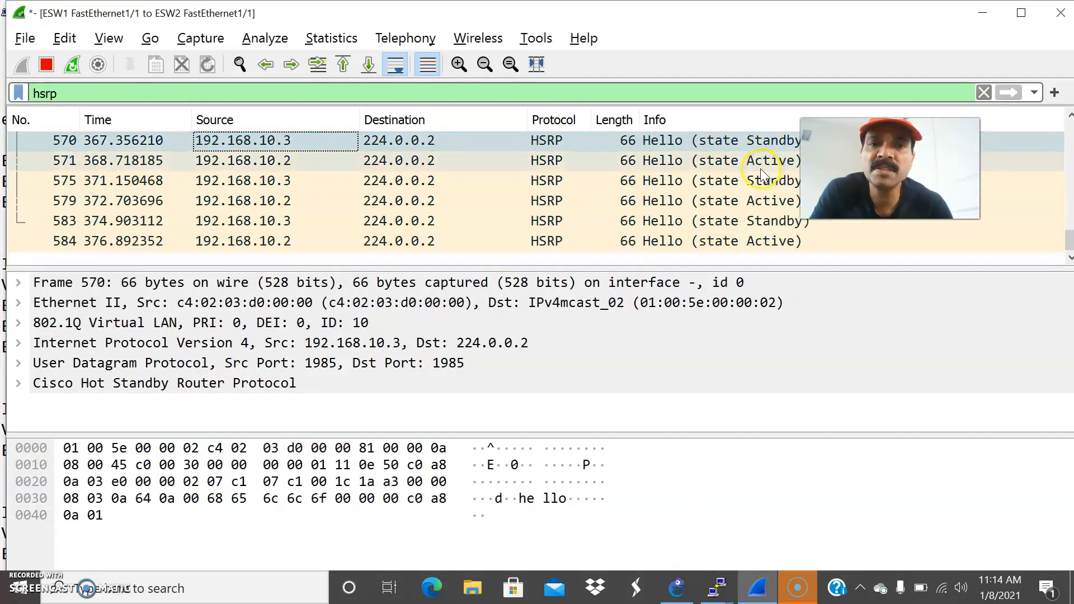
mouse_move(716, 587)
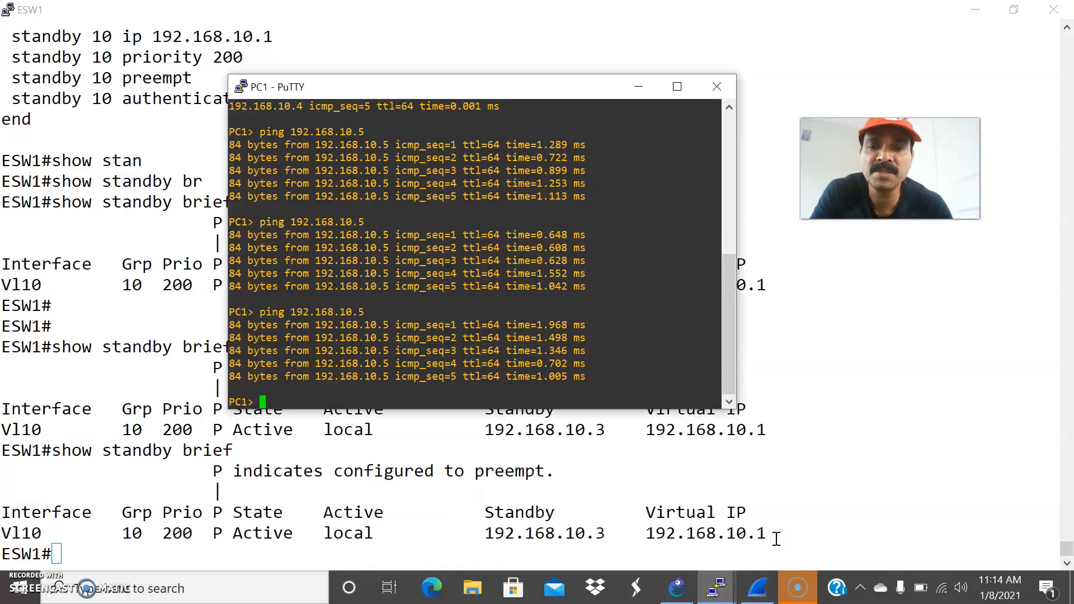
Ping PC2 at 192.168.10.5 from PC1 and get replies.
text(ping 192.168.10.5)
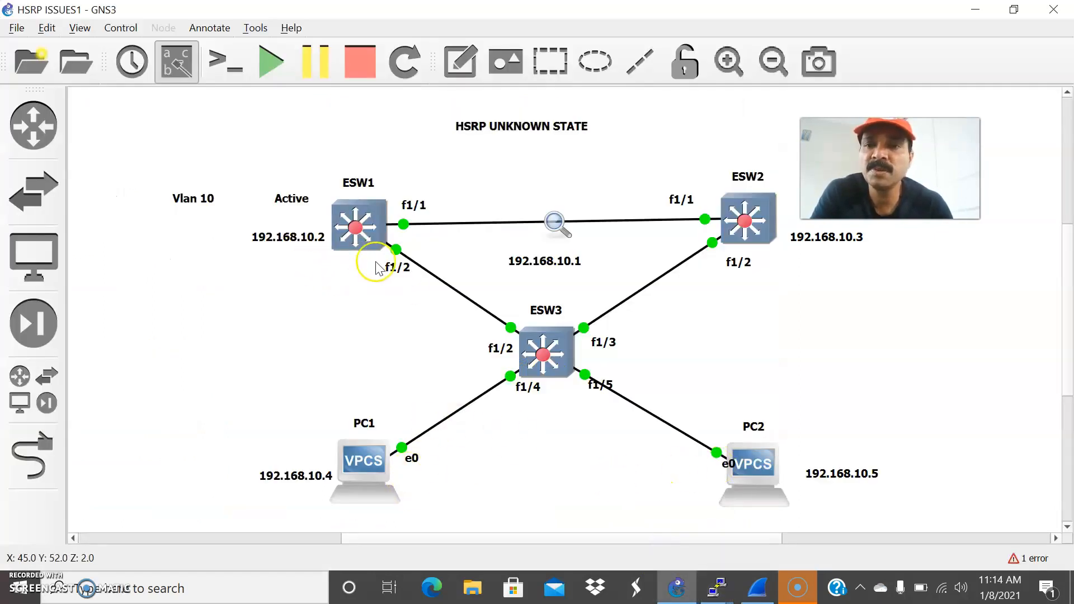
mouse_move(377, 301)
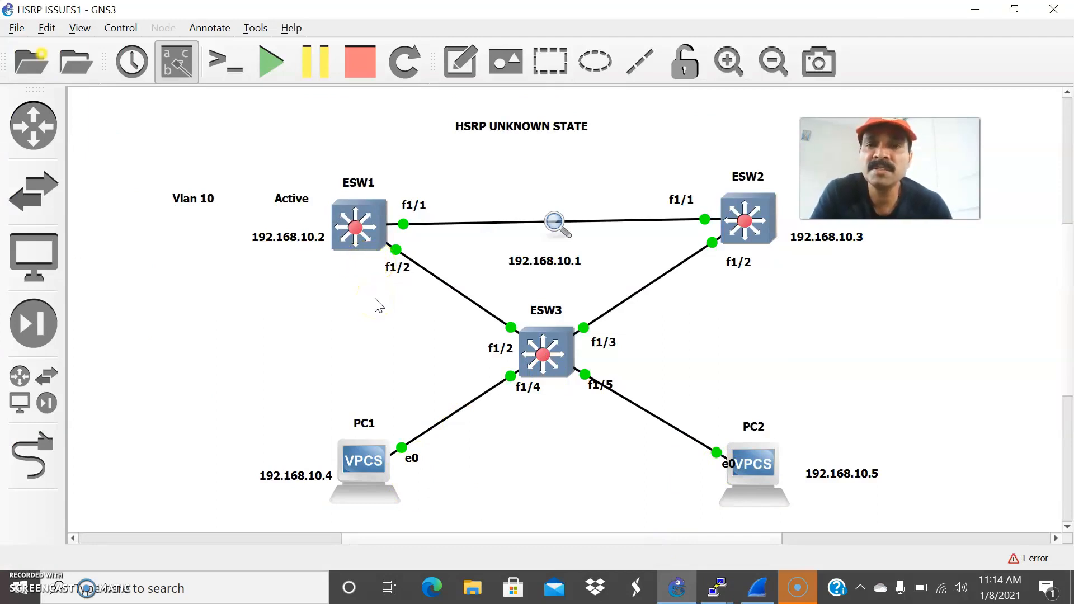
click(503, 248)
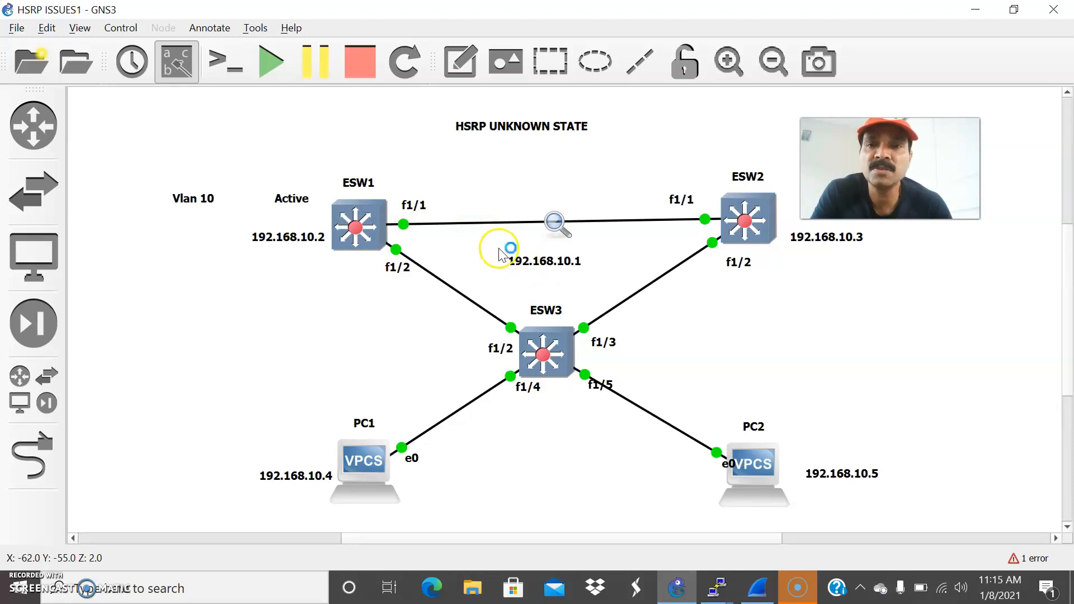
mouse_move(788, 257)
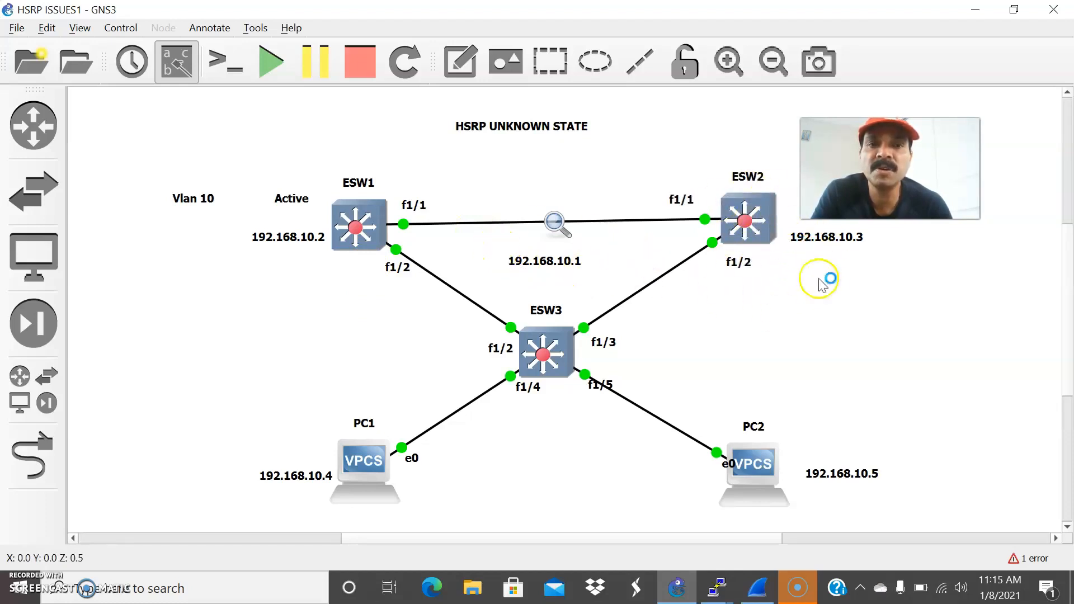
mouse_move(582, 345)
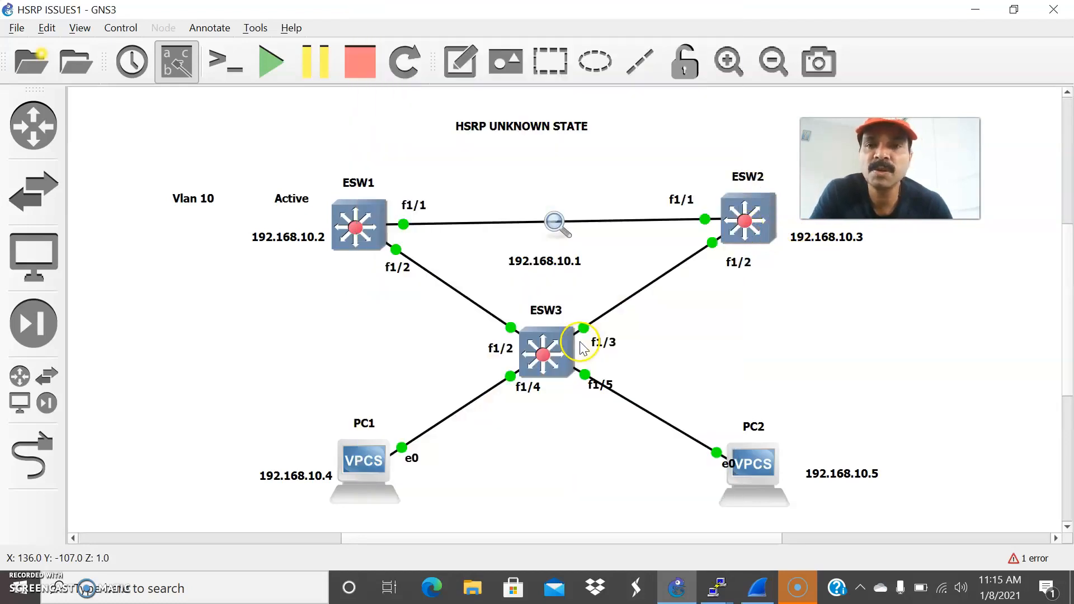